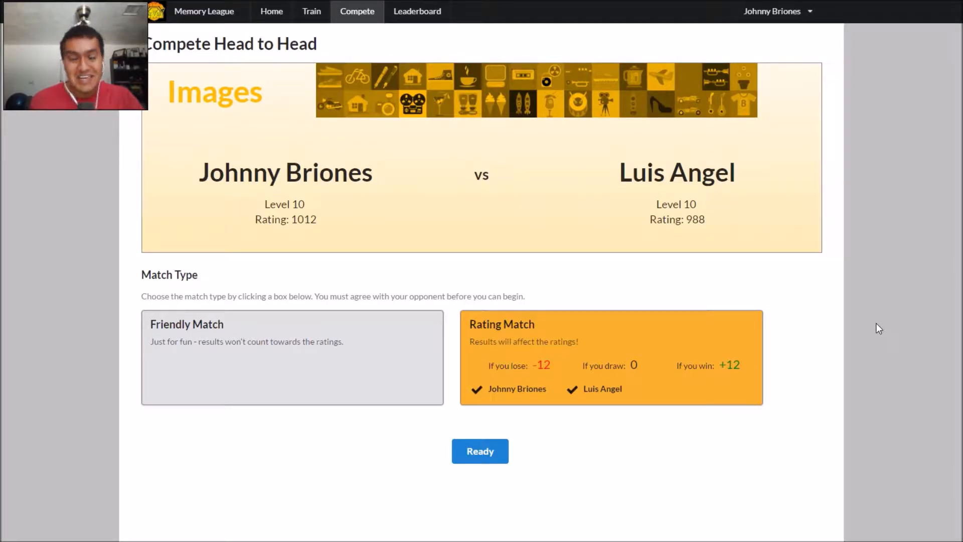
{"action": "mouse_move", "coordinate": [497, 471]}
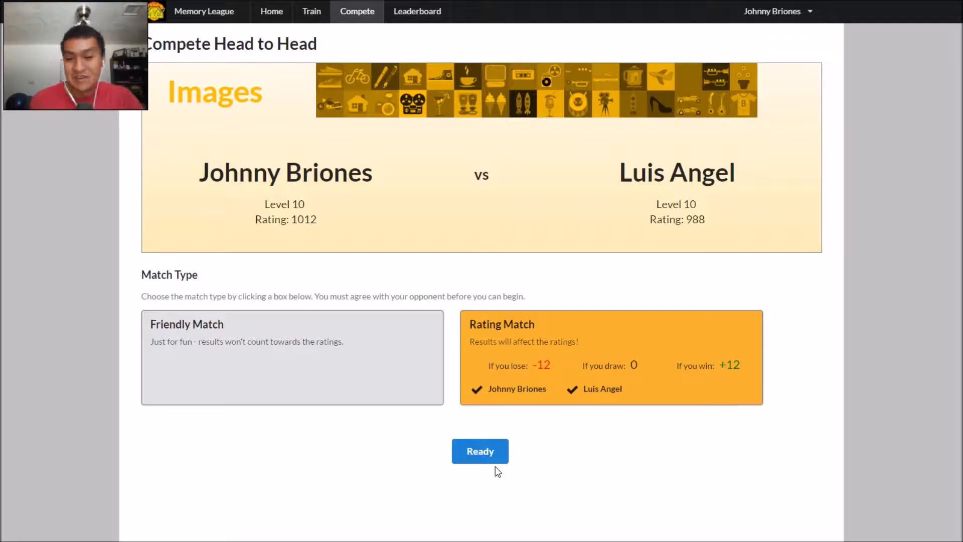
Step: Mark yourself ready for the rated Images match against Luis Angel
{"action": "left_click", "coordinate": [480, 451]}
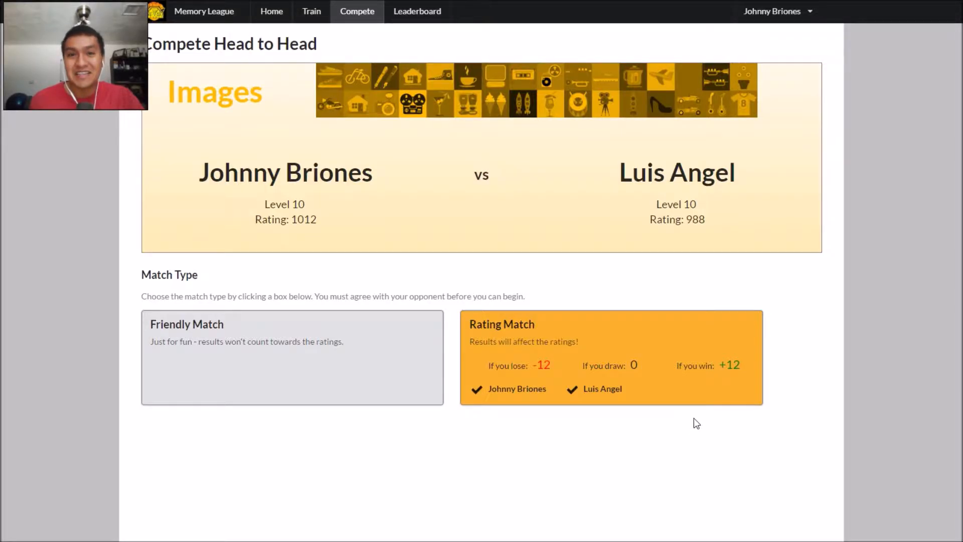
Step: Start the match and begin the image memorization countdown
{"action": "left_click", "coordinate": [611, 357]}
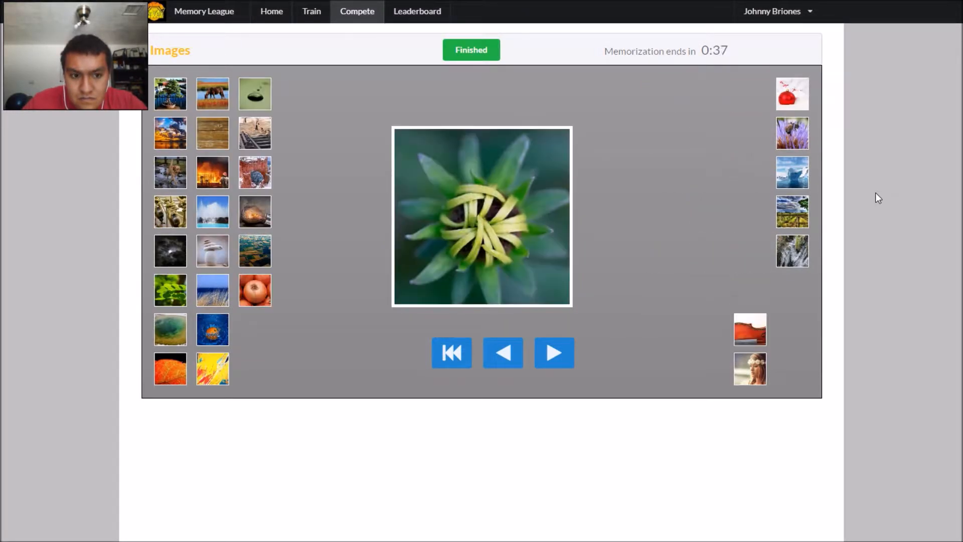
Step: End memorization early, arrange all 30 images in order, and submit the recall
{"action": "left_click", "coordinate": [471, 50]}
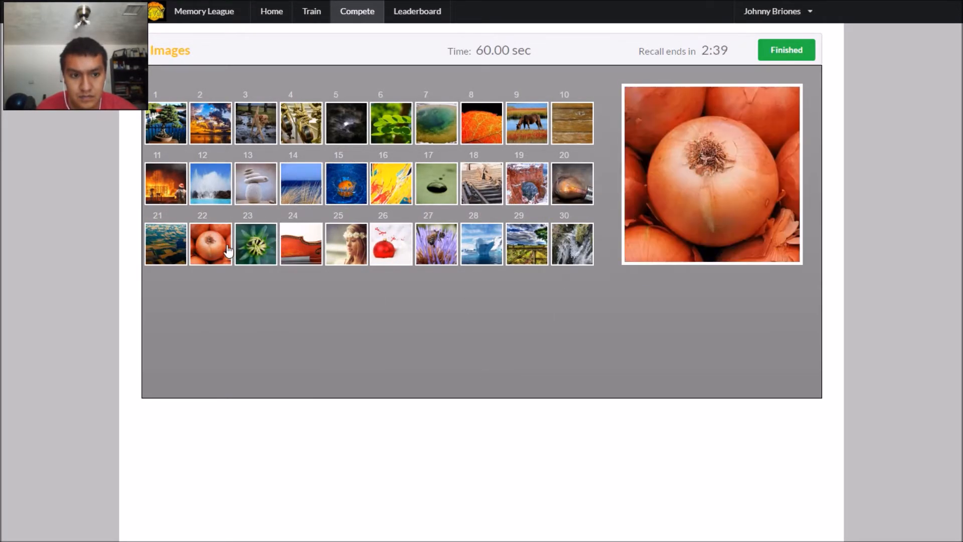
{"action": "left_click", "coordinate": [786, 51]}
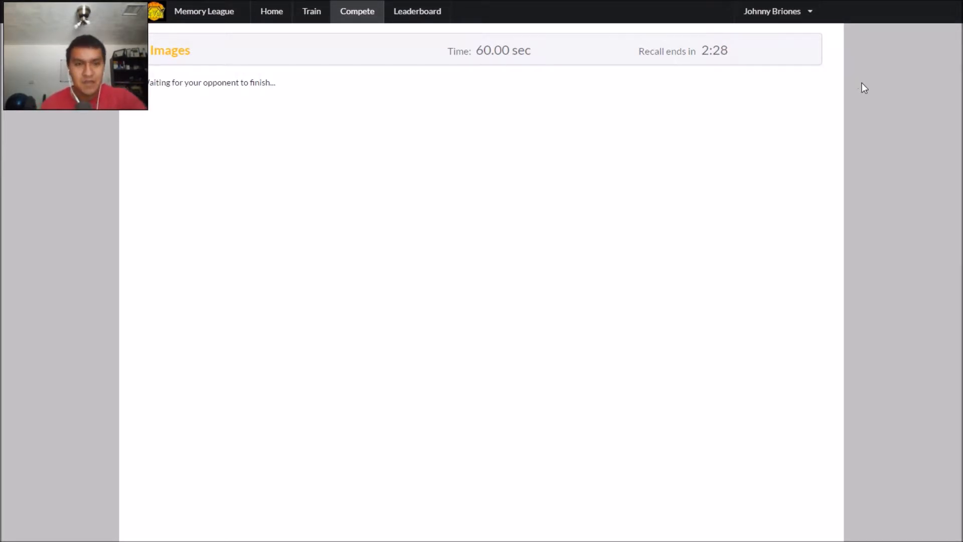
{"action": "mouse_move", "coordinate": [841, 138]}
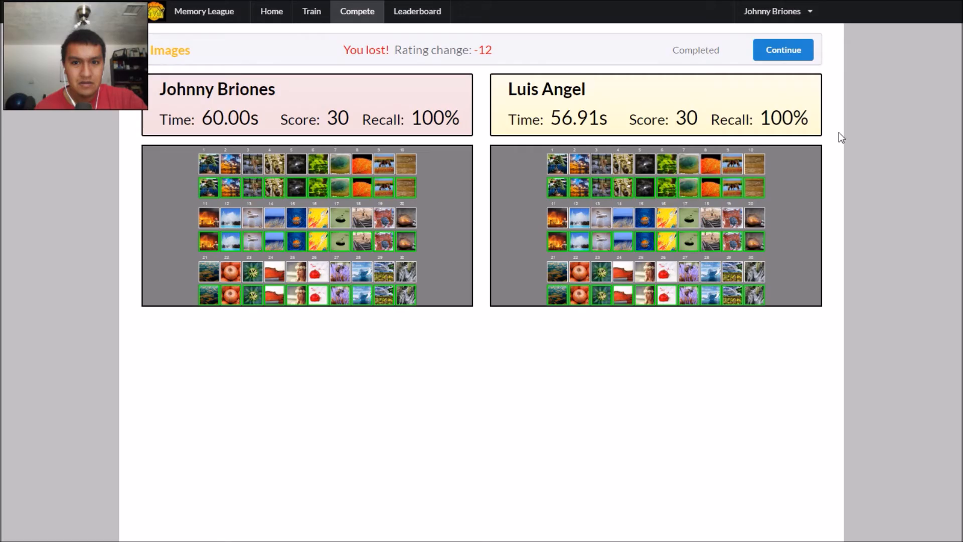
{"action": "mouse_move", "coordinate": [616, 127]}
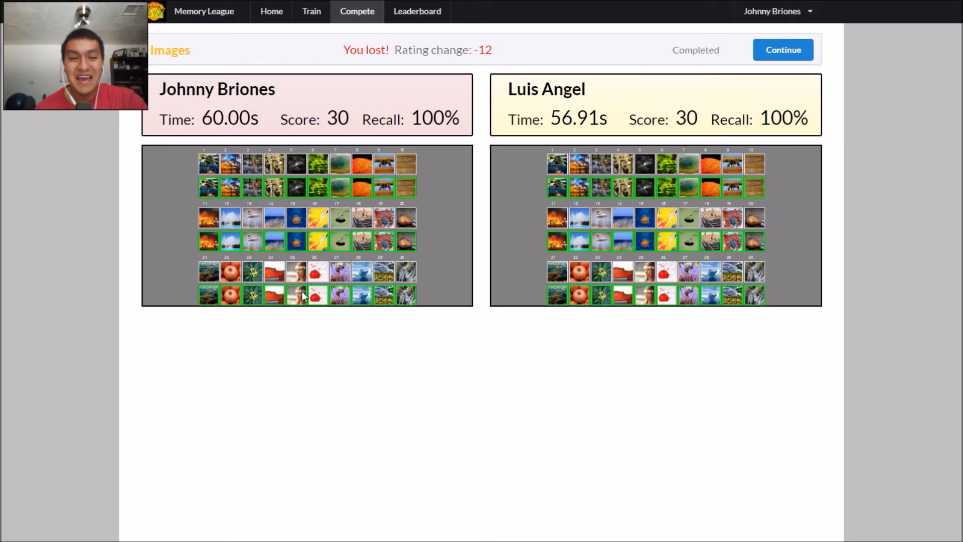
{"action": "mouse_move", "coordinate": [413, 311]}
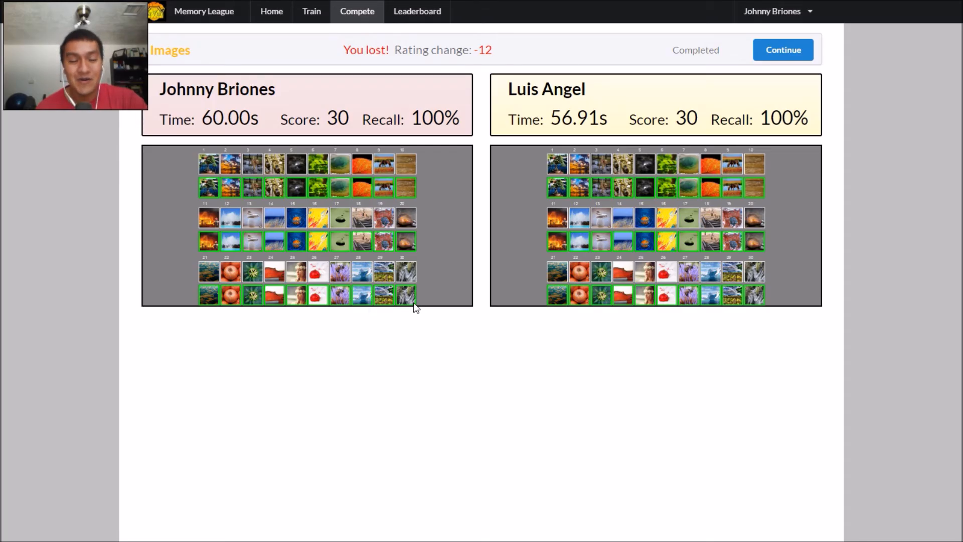
{"action": "mouse_move", "coordinate": [365, 272]}
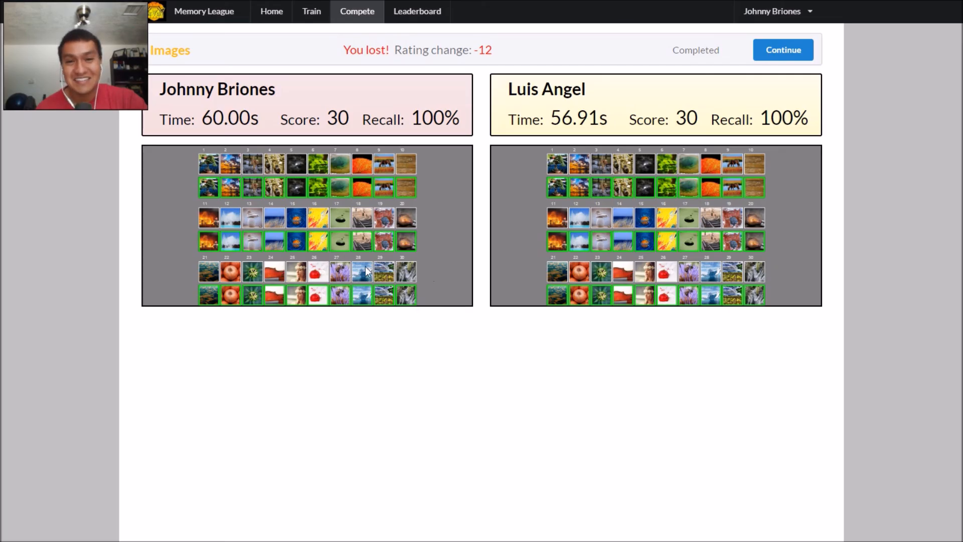